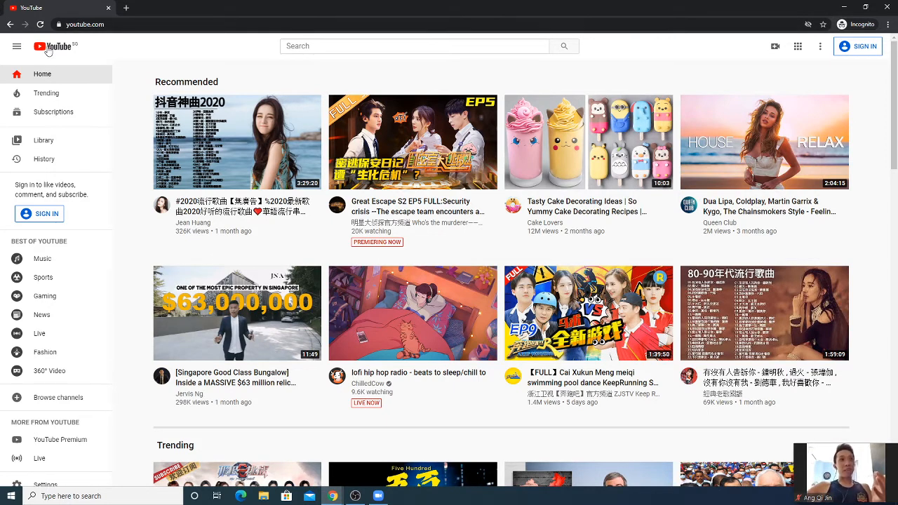
mouse_move(49, 53)
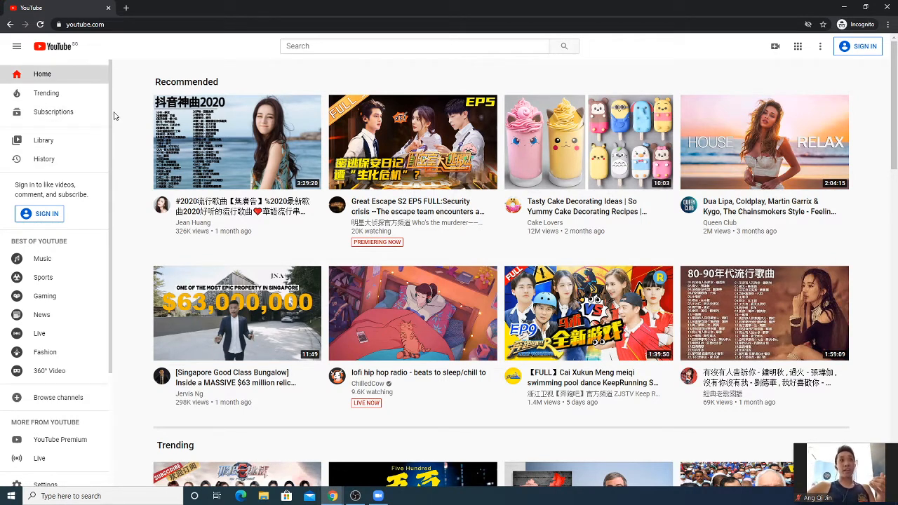
mouse_move(146, 235)
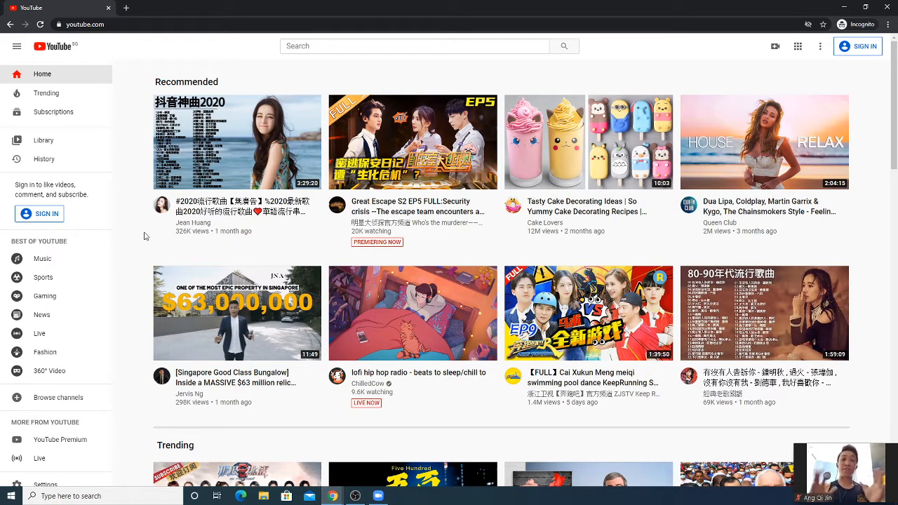
mouse_move(278, 106)
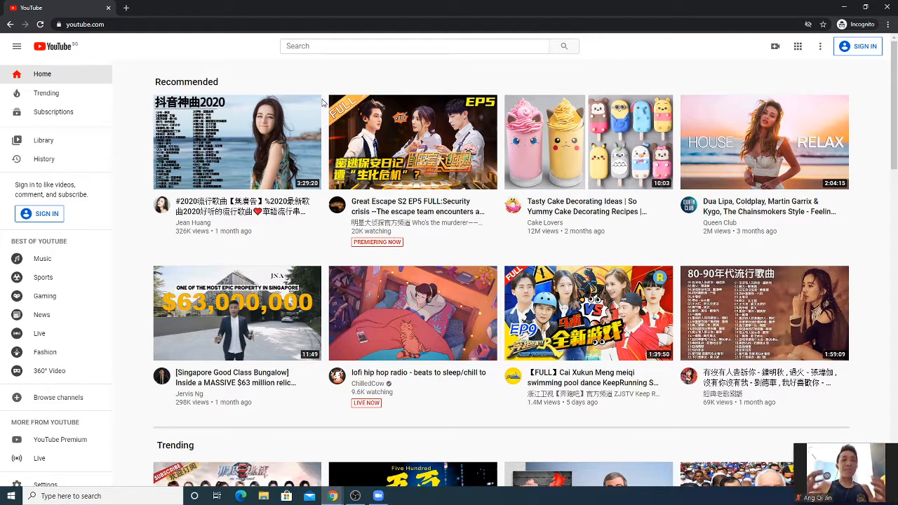
mouse_move(248, 76)
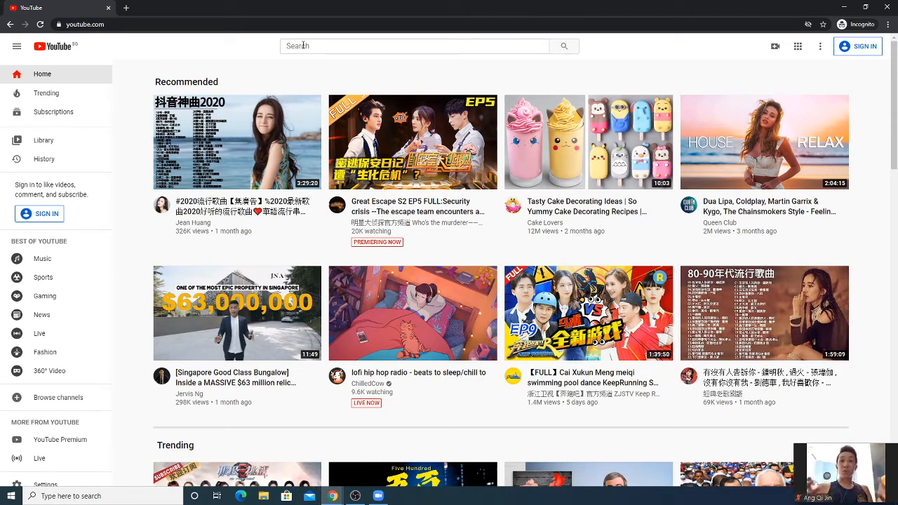
Search YouTube for "traffic underdog review" to list review videos.
text(t)
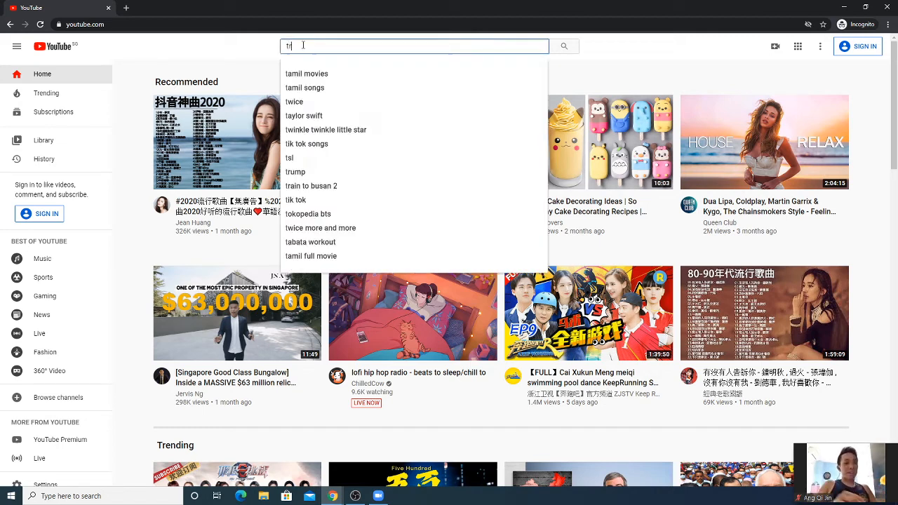
text(raffic underdog)
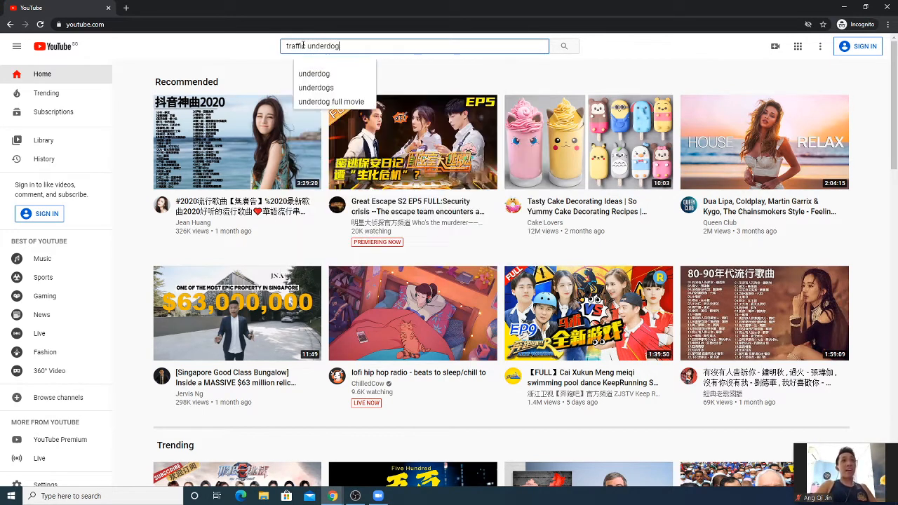
text(review)
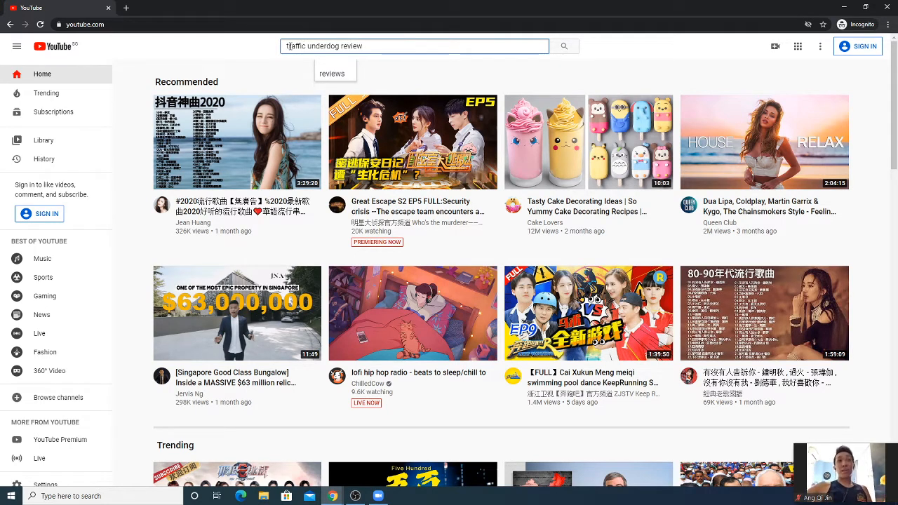
text(traffic underdog review)
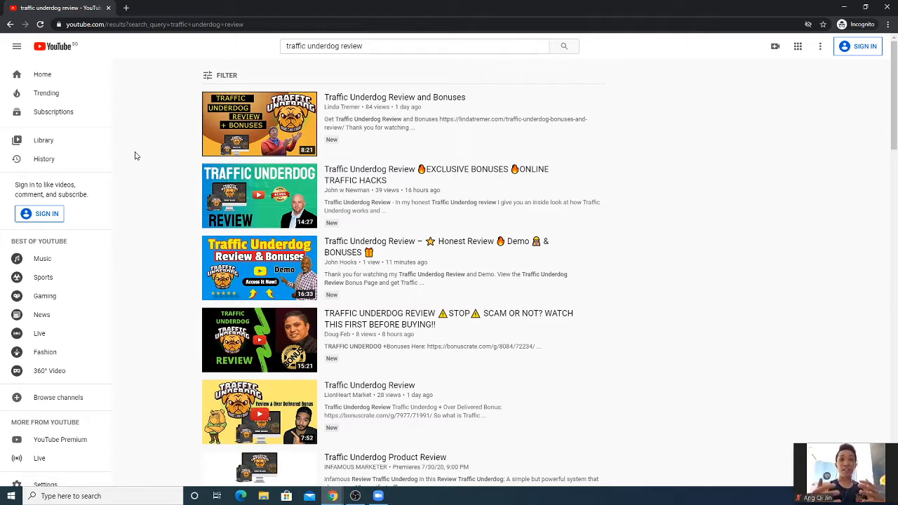
scroll(down, 3)
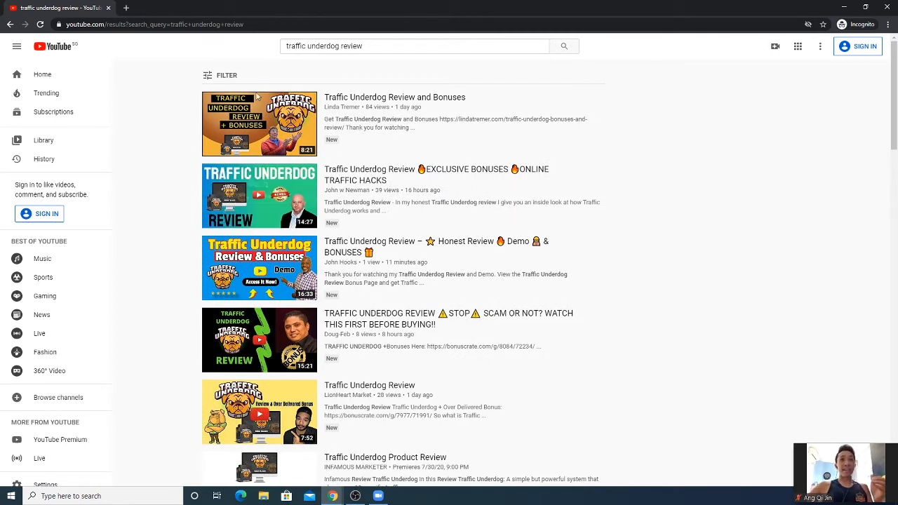
mouse_move(330, 281)
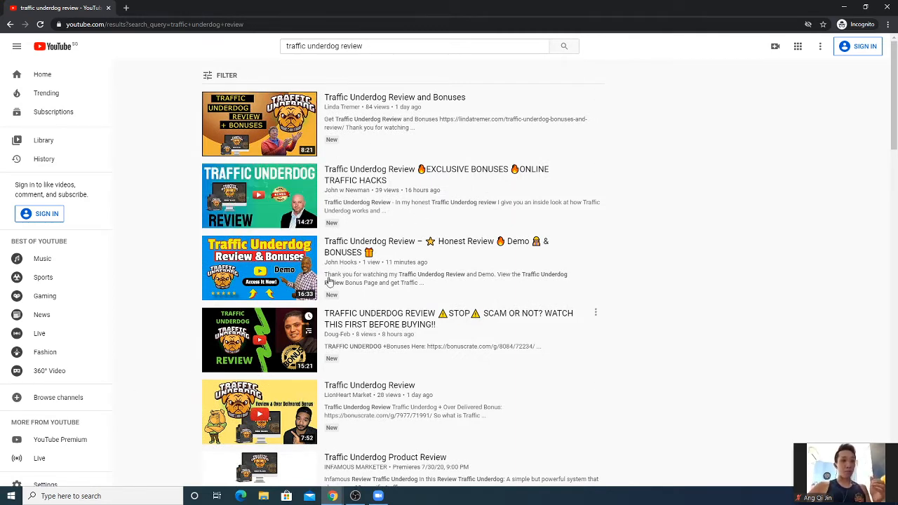
scroll(down, 3)
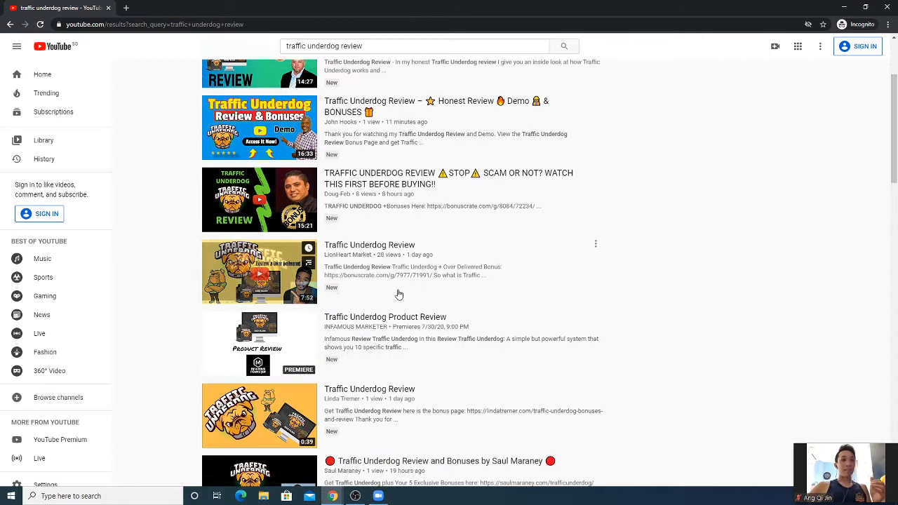
scroll(down, 3)
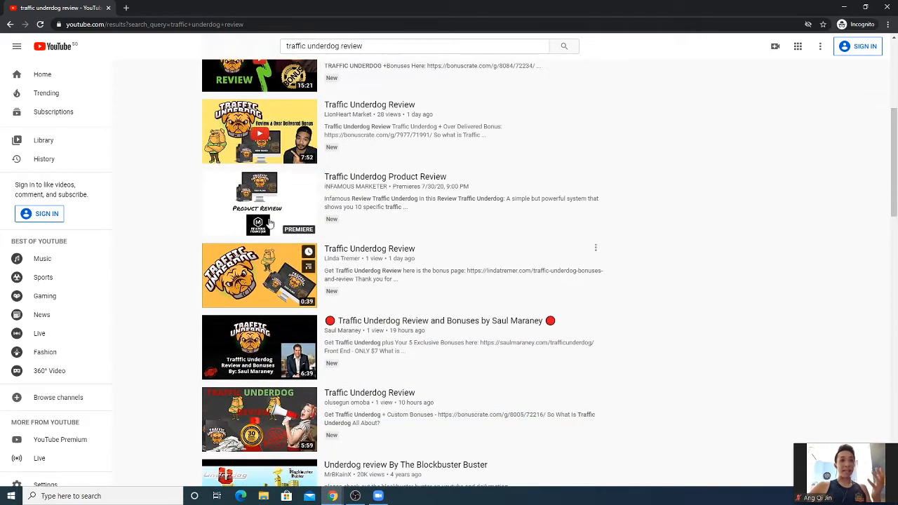
scroll(down, 3)
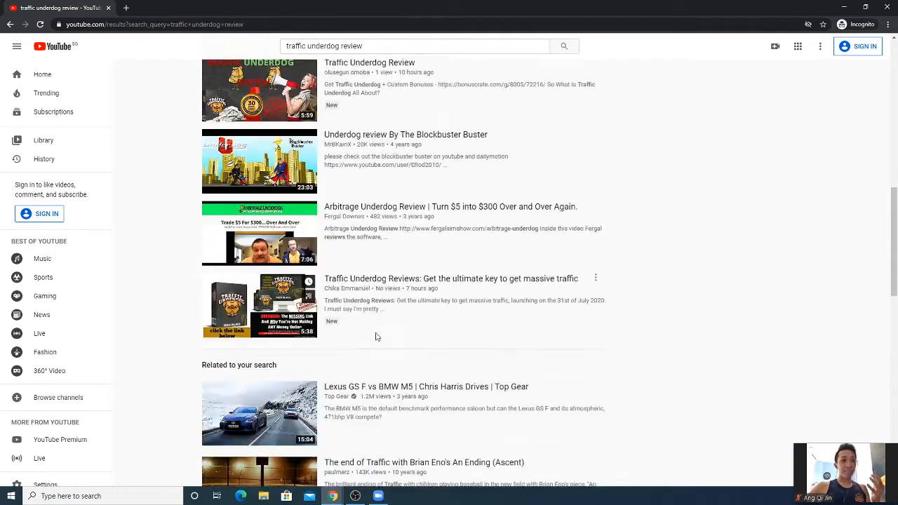
scroll(down, 3)
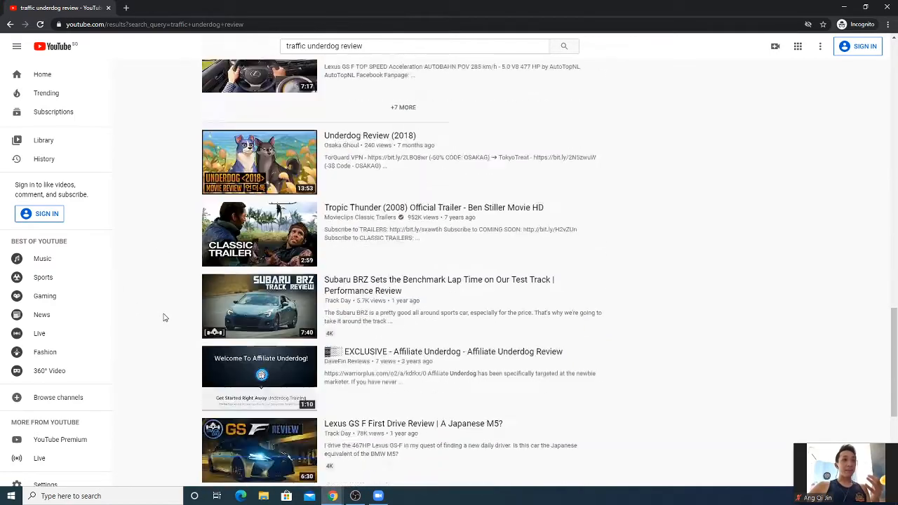
scroll(down, 3)
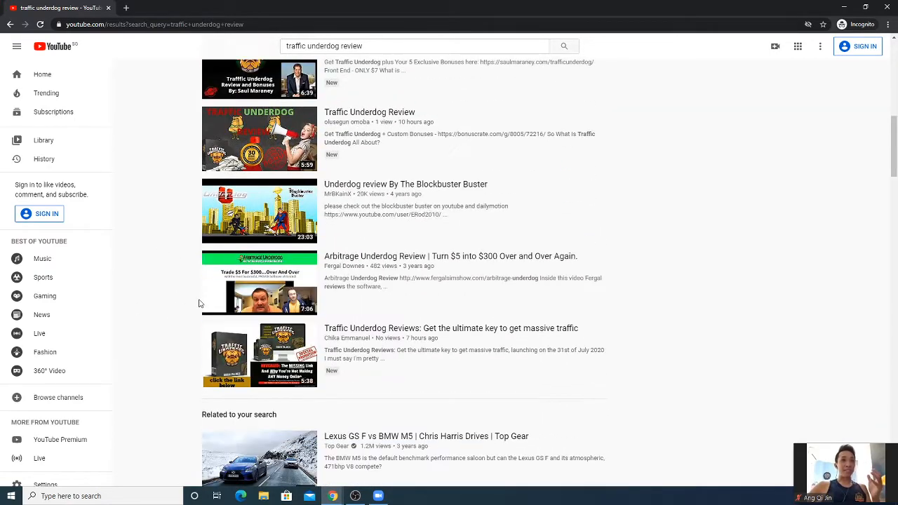
mouse_move(278, 211)
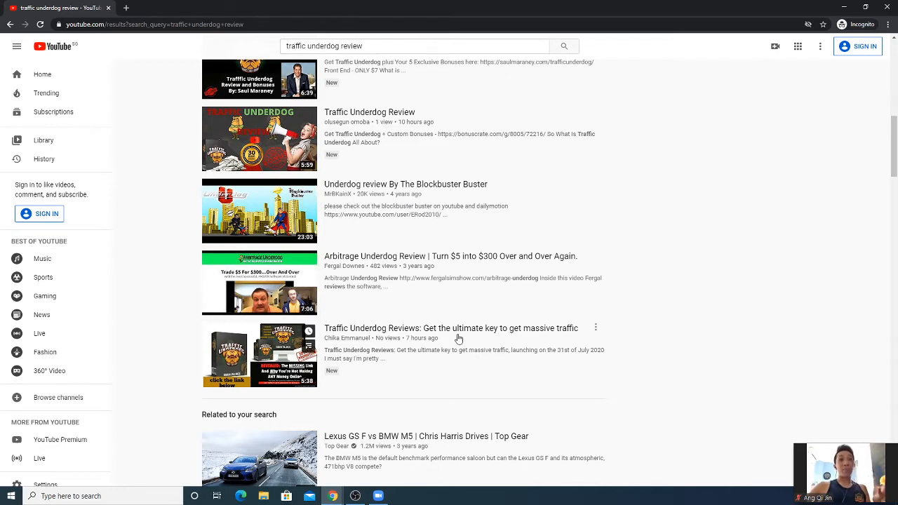
mouse_move(413, 404)
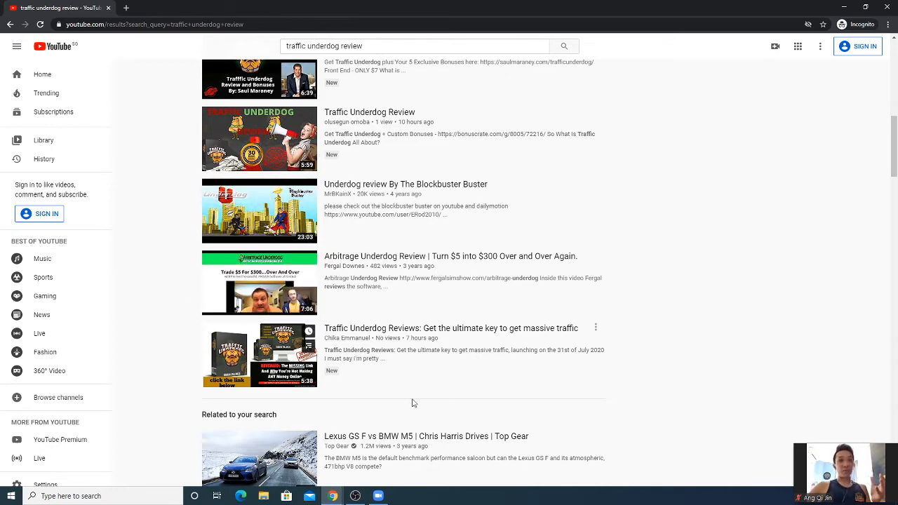
scroll(up, 3)
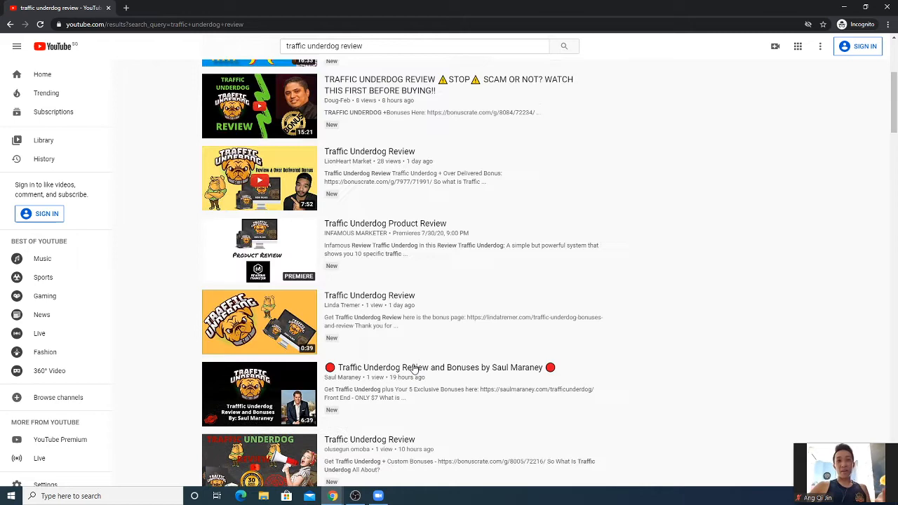
Filter the results by Upload date > This week and scroll through the recent videos.
click(226, 76)
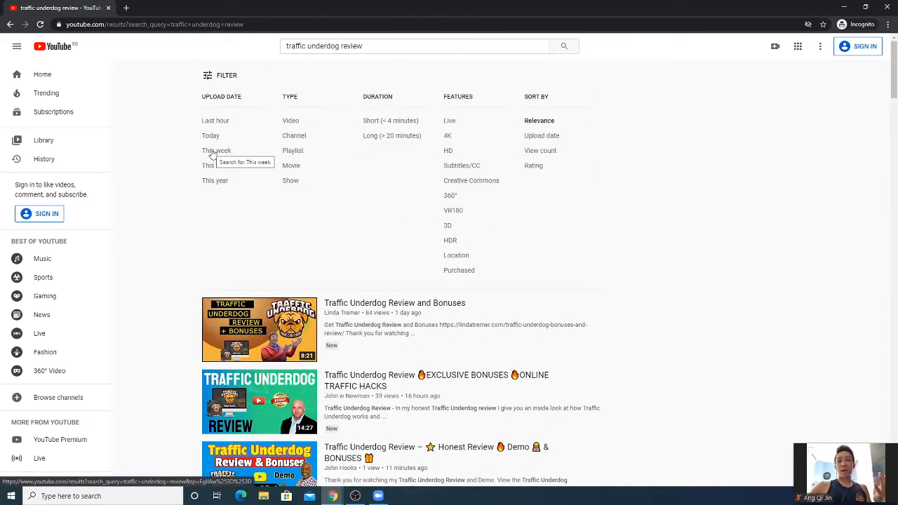
click(216, 150)
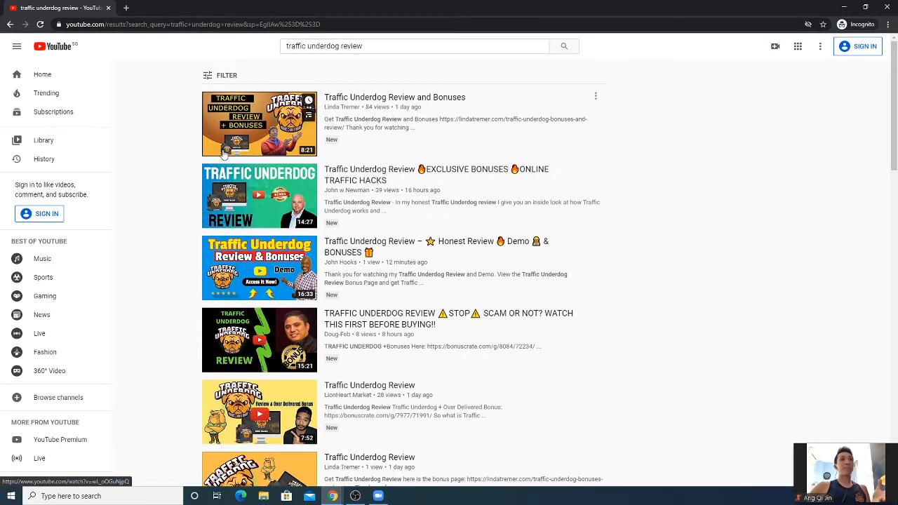
mouse_move(629, 225)
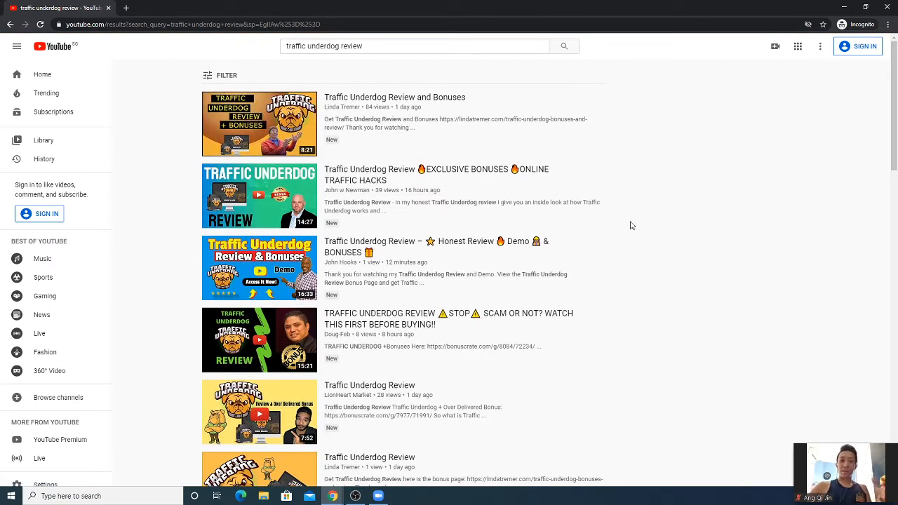
mouse_move(426, 98)
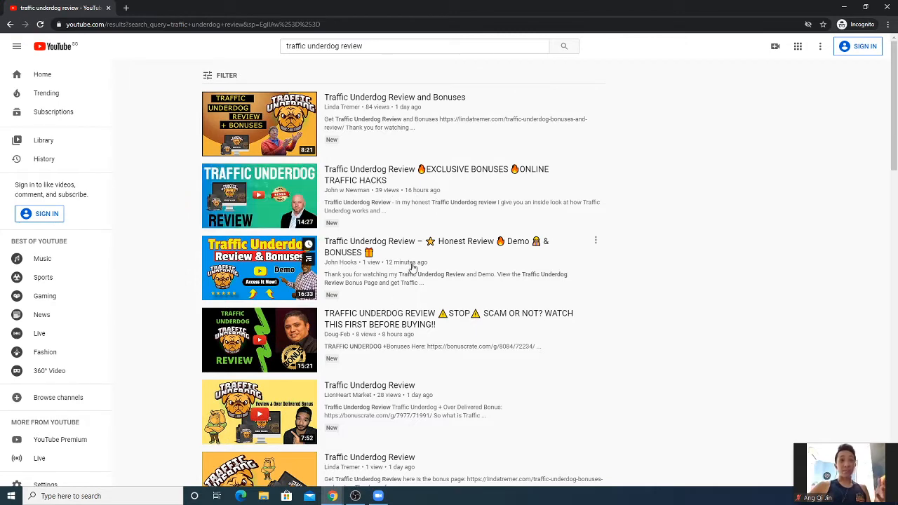
scroll(down, 3)
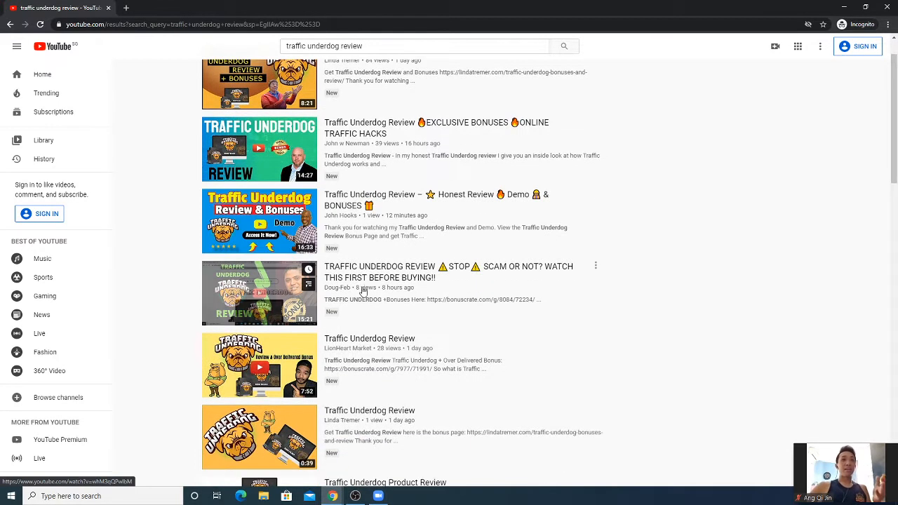
scroll(down, 3)
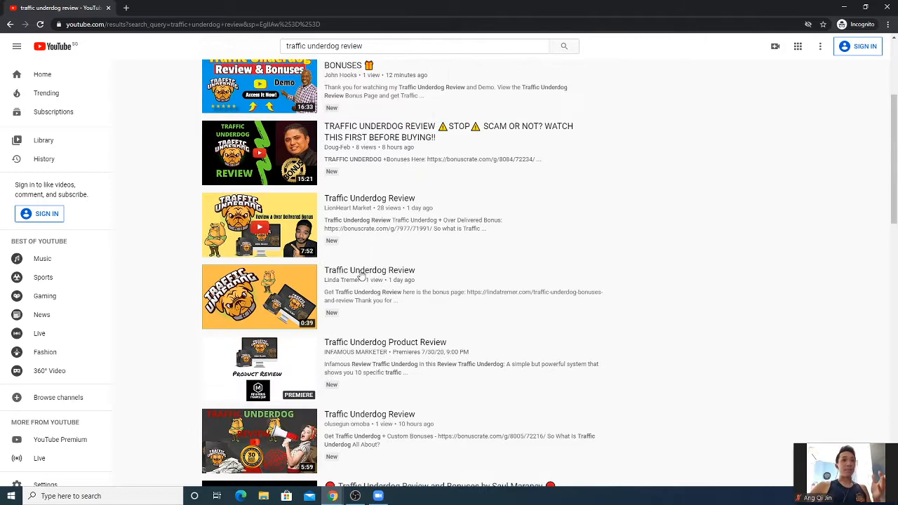
scroll(down, 3)
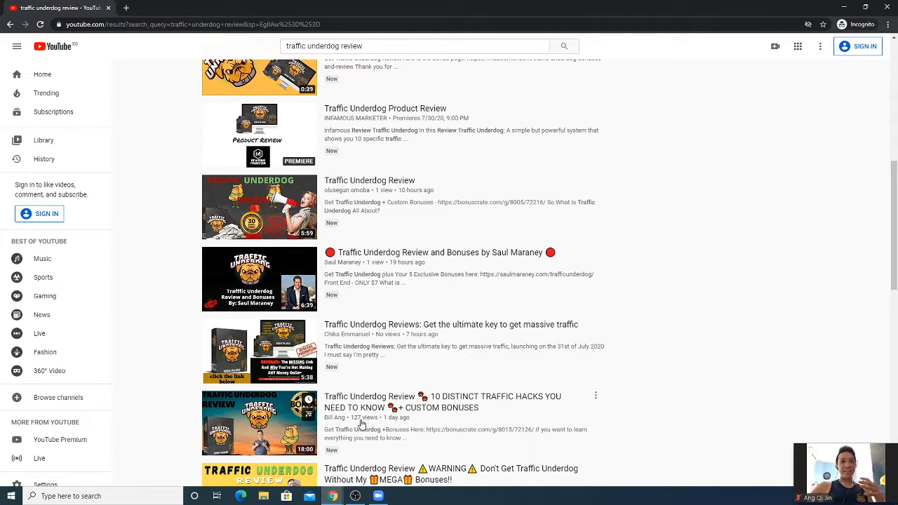
mouse_move(354, 432)
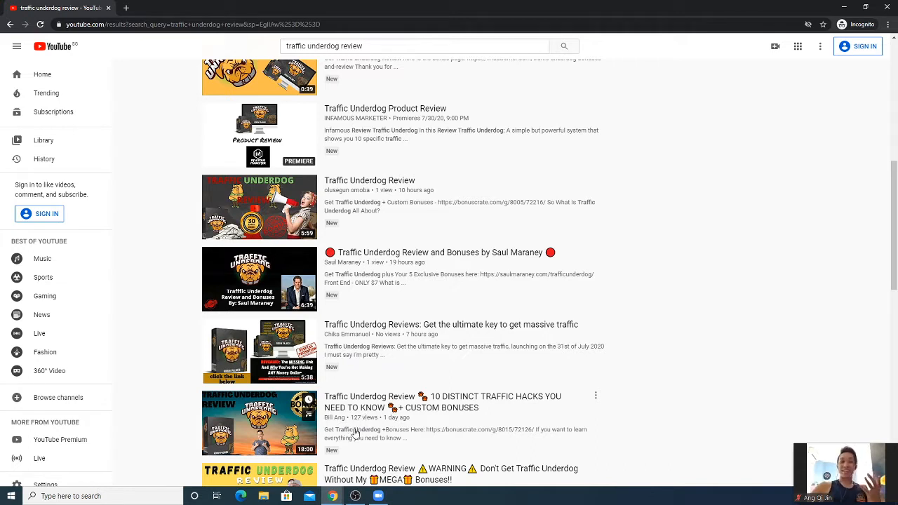
mouse_move(374, 338)
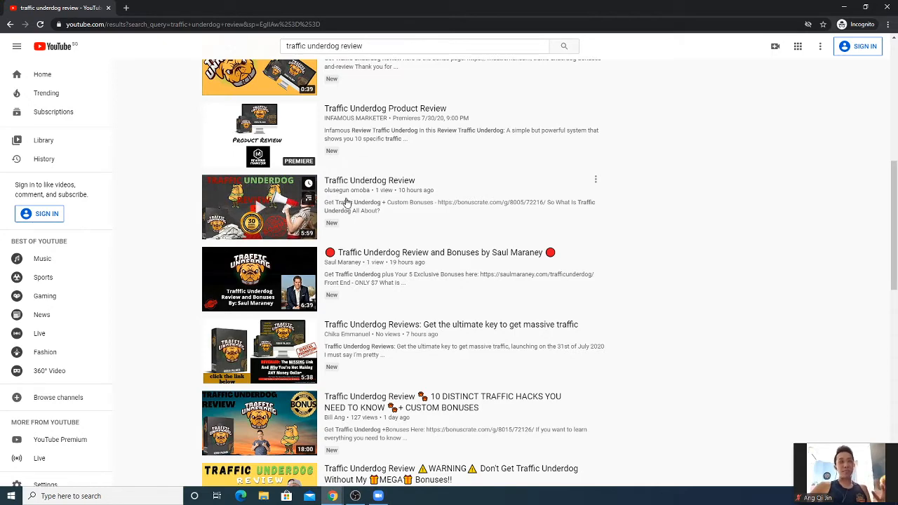
Scroll the results and open the '10 DISTINCT TRAFFIC HACKS YOU NEED TO KNOW' review video.
scroll(up, 3)
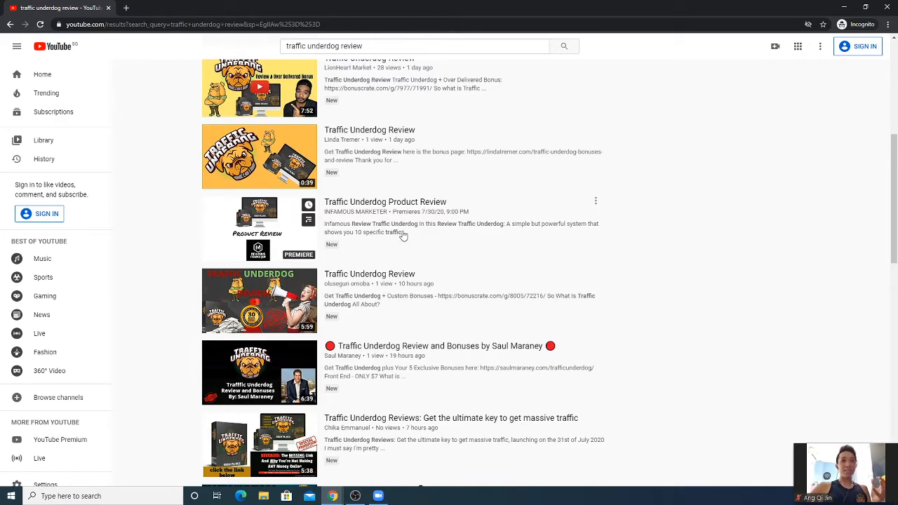
scroll(down, 3)
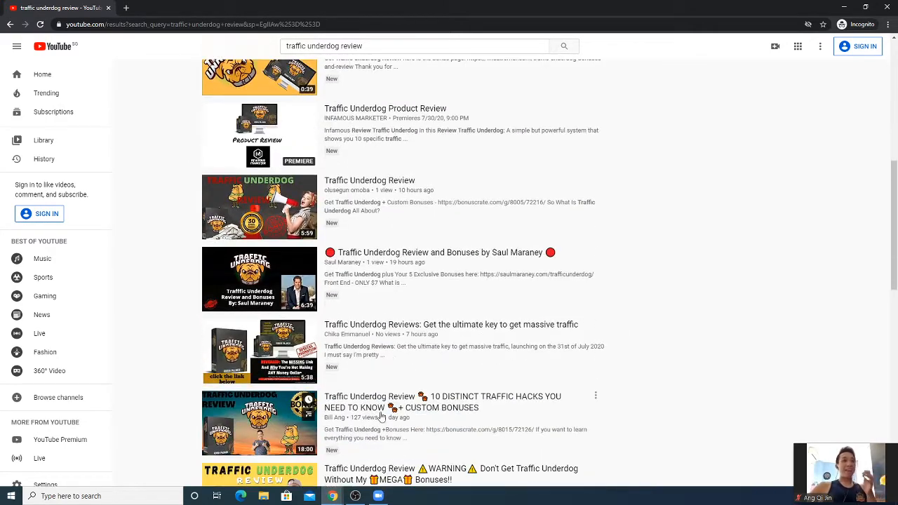
mouse_move(379, 434)
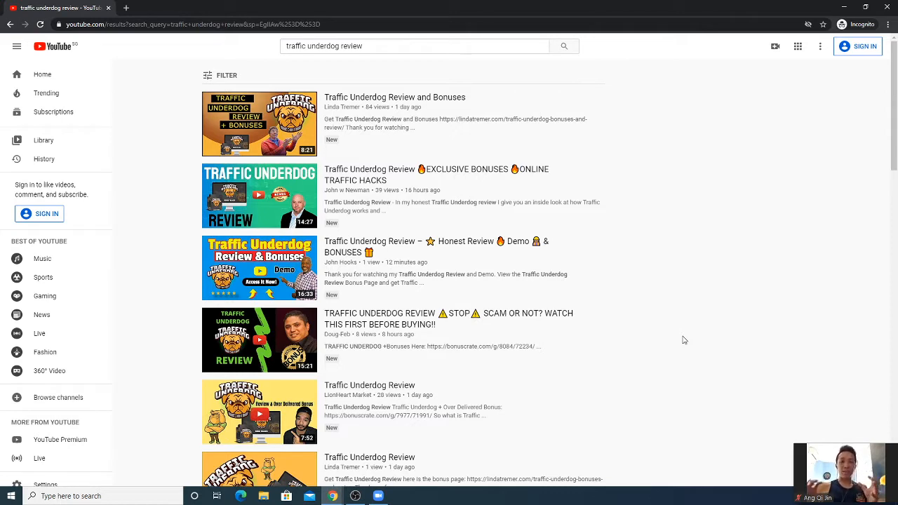
scroll(down, 3)
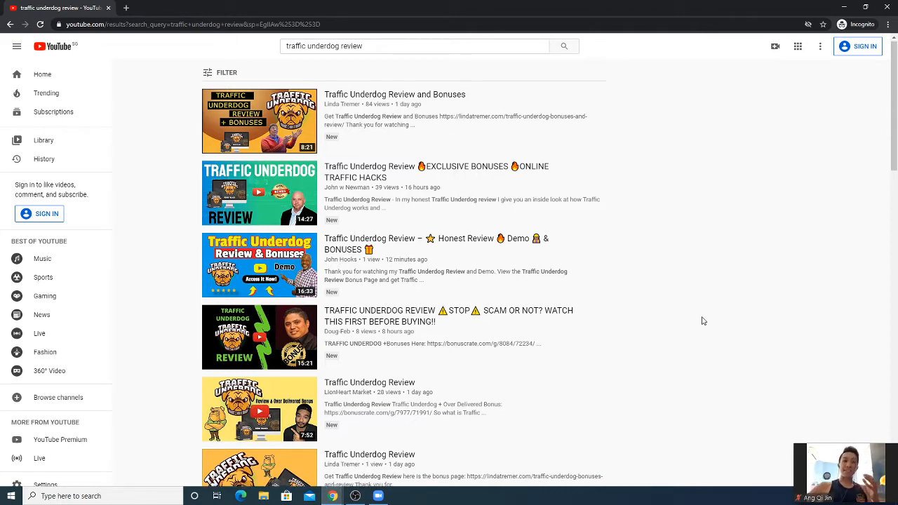
scroll(down, 3)
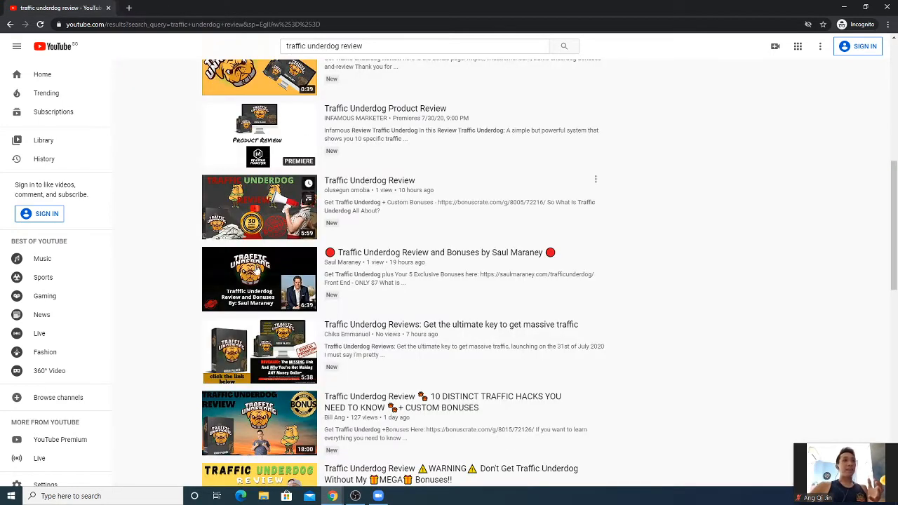
mouse_move(346, 334)
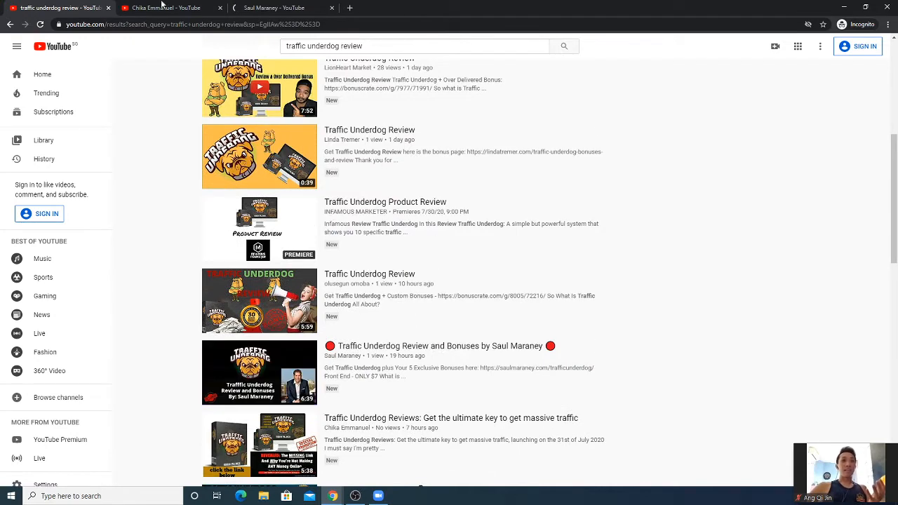
scroll(down, 3)
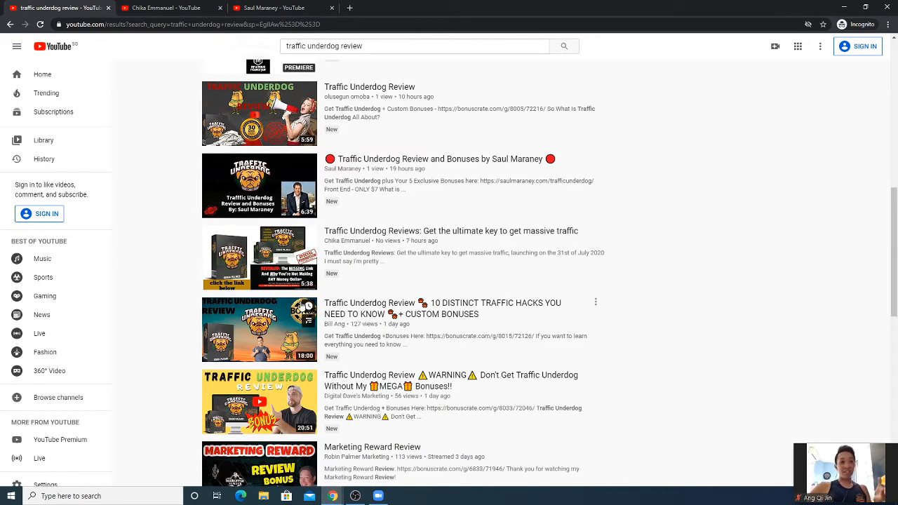
click(348, 241)
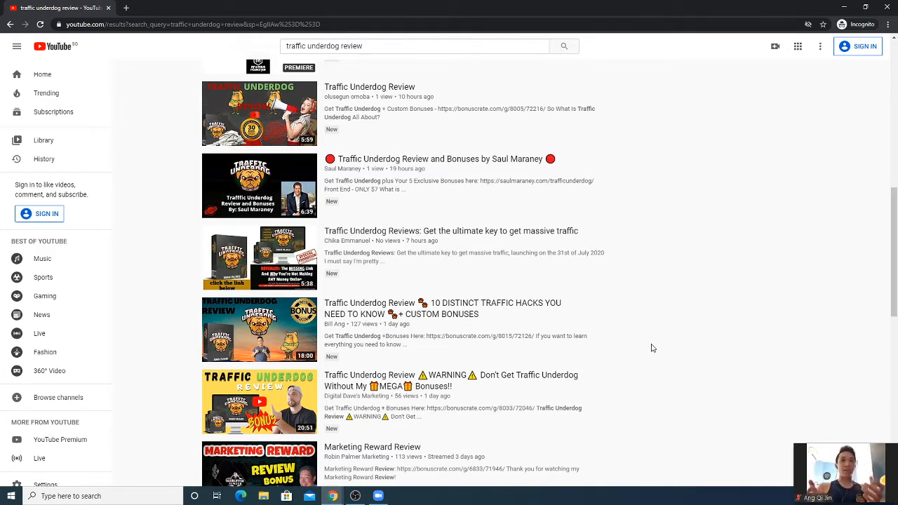
mouse_move(620, 328)
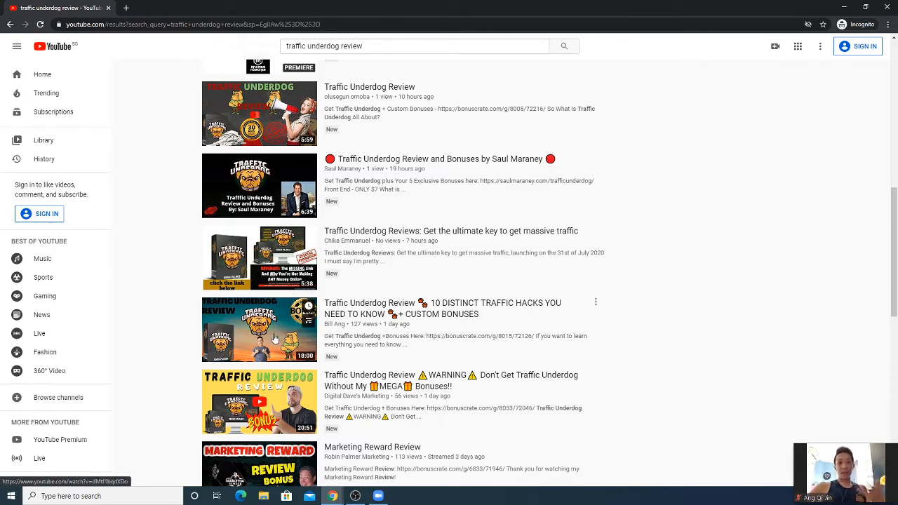
click(370, 308)
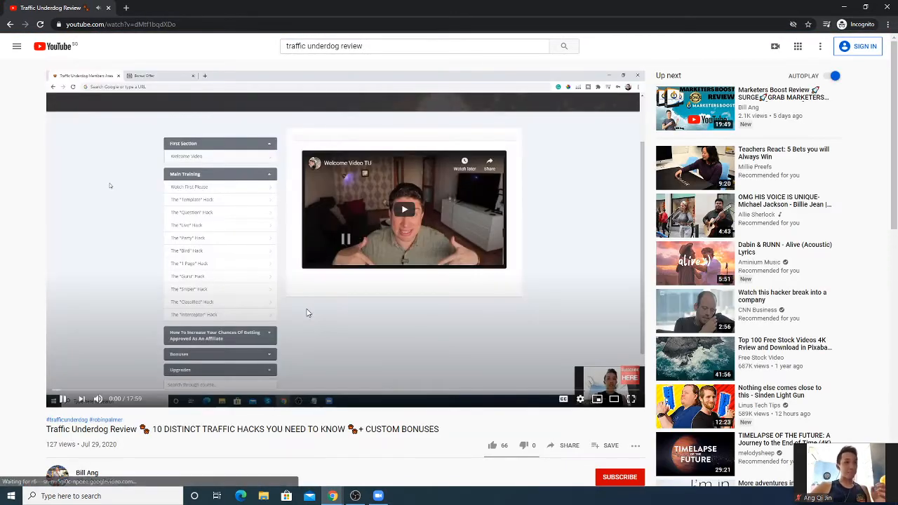
Follow the bonuscrate bonuses link in the description into a new tab.
scroll(down, 3)
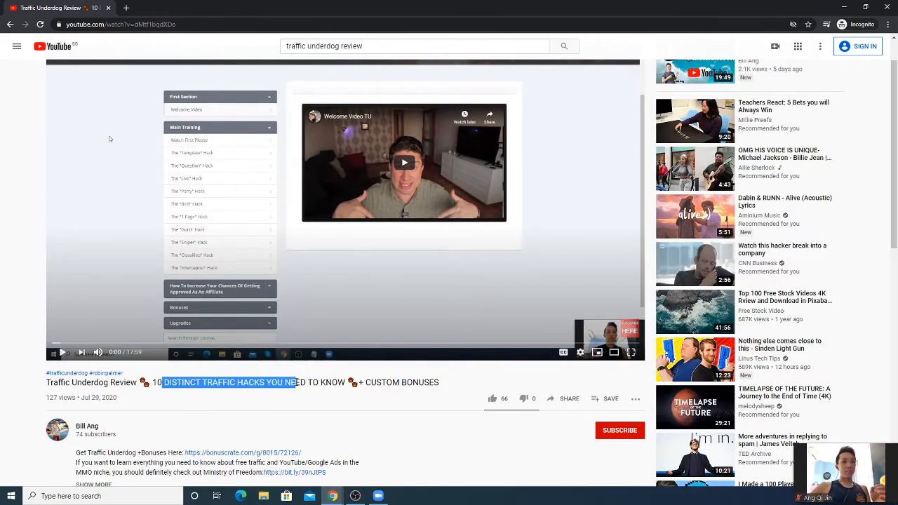
scroll(down, 3)
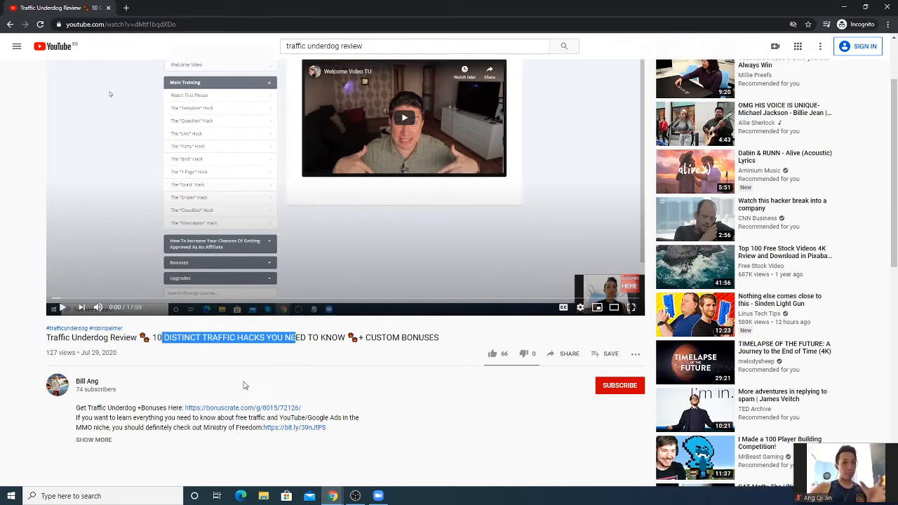
scroll(down, 3)
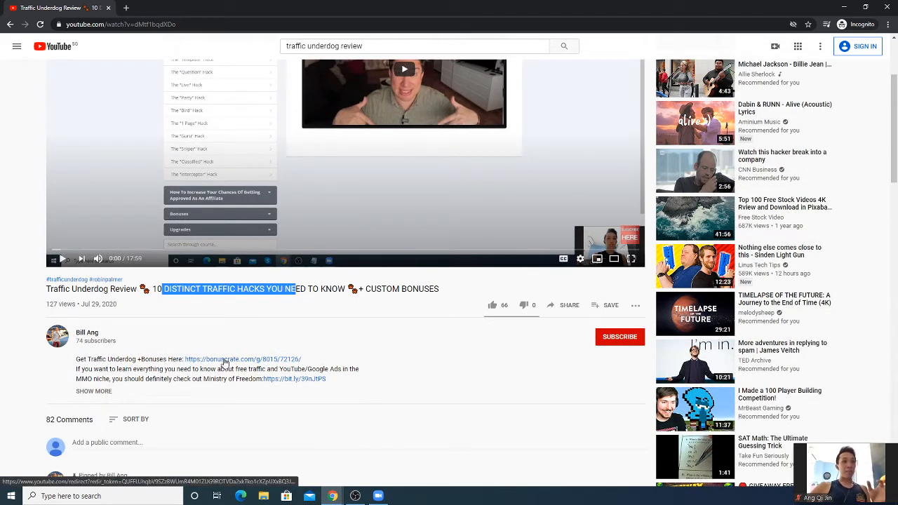
click(243, 359)
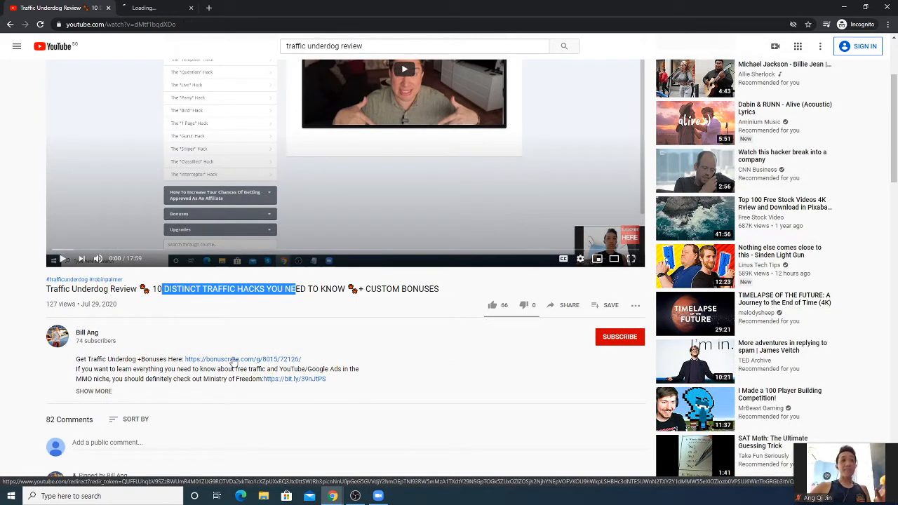
click(241, 359)
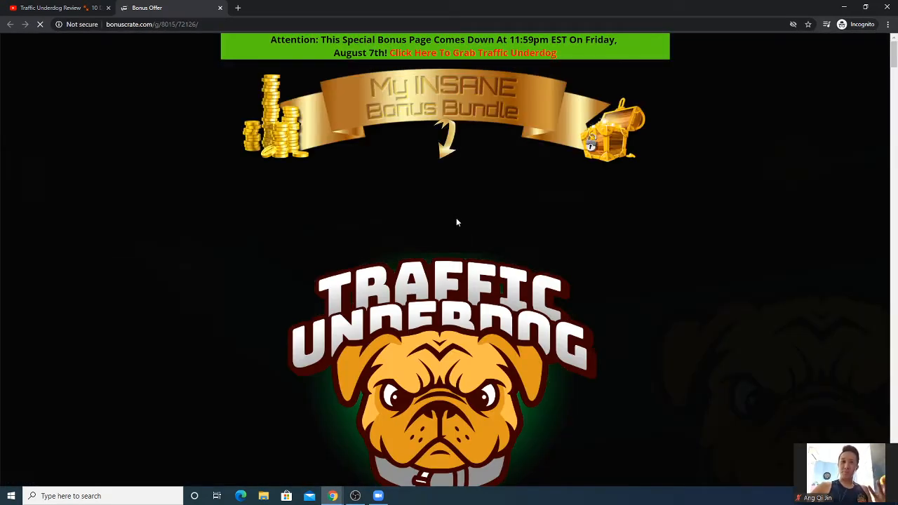
Scroll through the bonus bundle and follow 'Click here to secure your copy and your bonuses'.
scroll(down, 3)
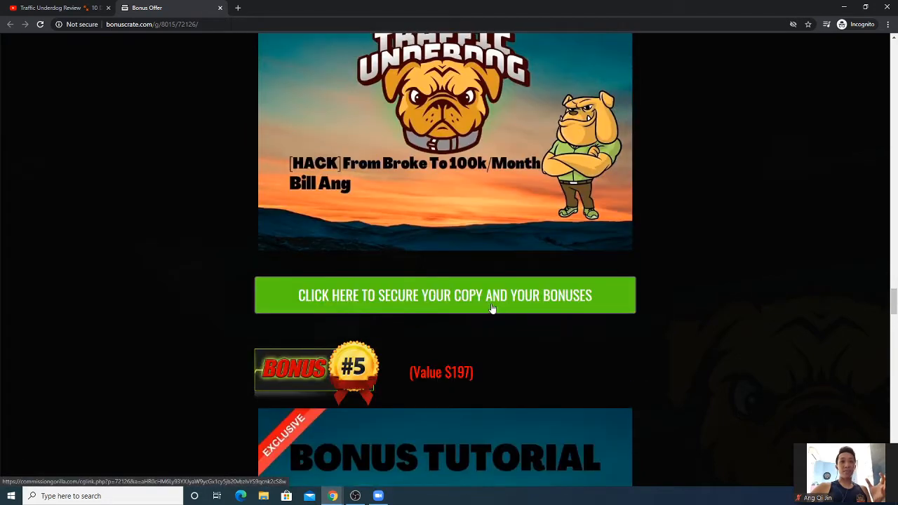
scroll(down, 3)
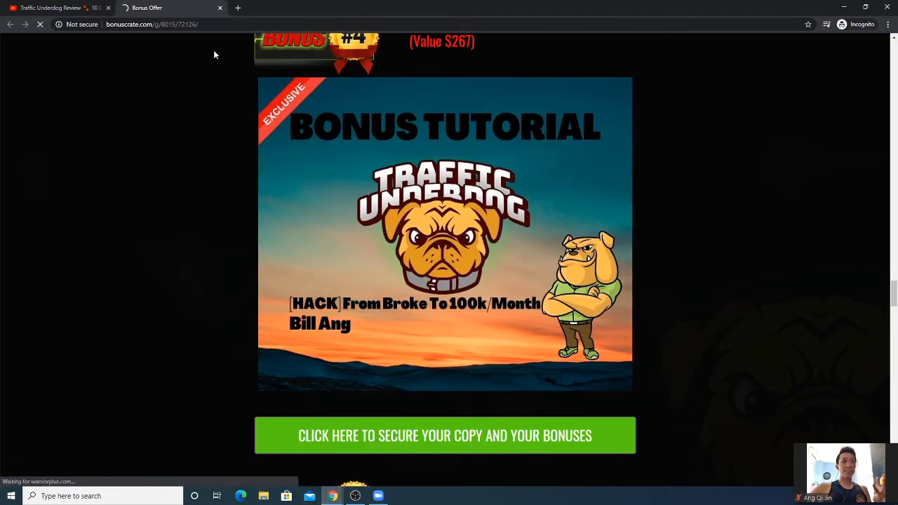
click(445, 435)
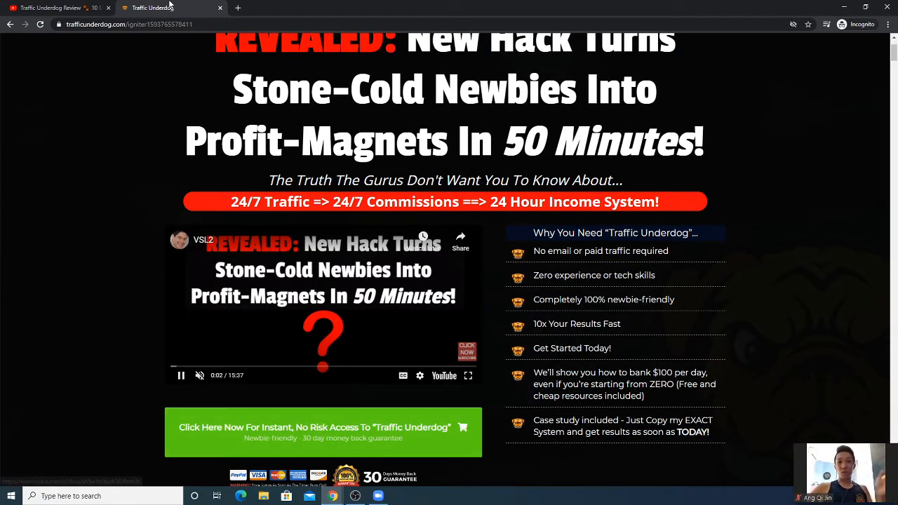
Close the sales page tab to return to the YouTube review video.
click(53, 8)
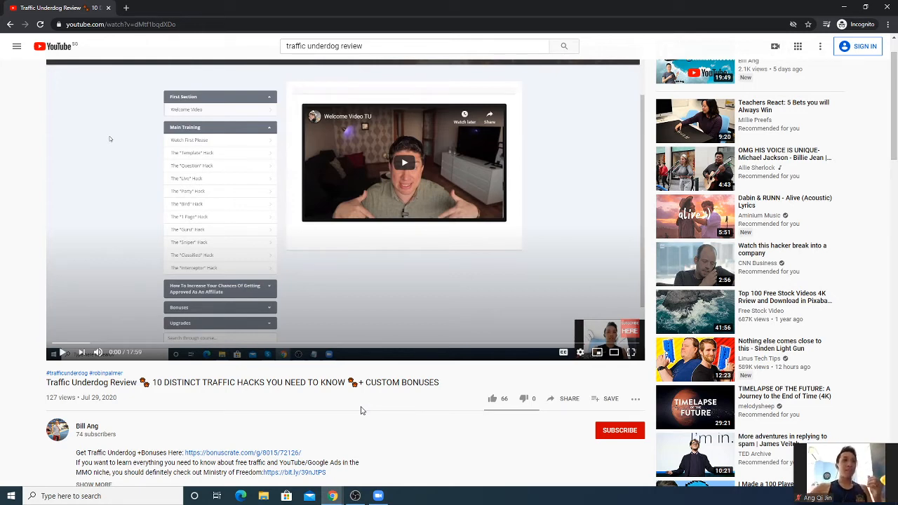
mouse_move(255, 427)
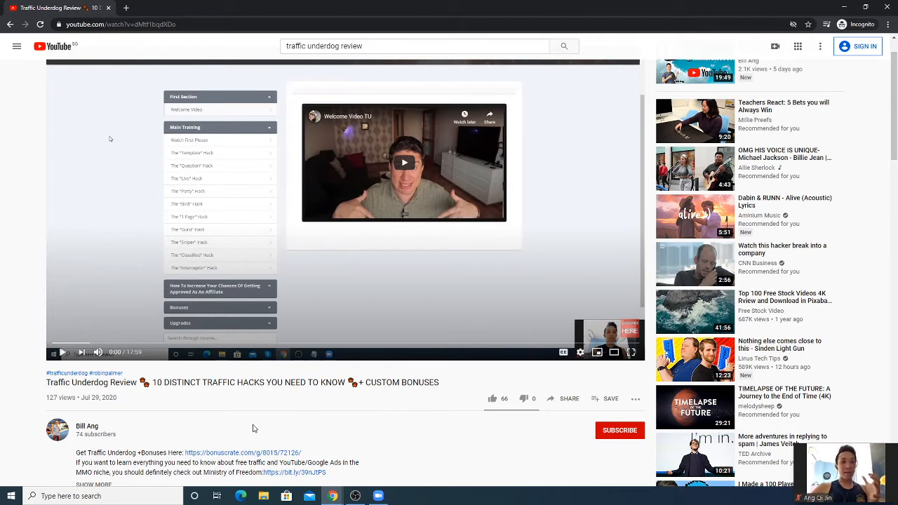
Scroll down the watch page into the comments and pinned bonus link comment.
scroll(down, 3)
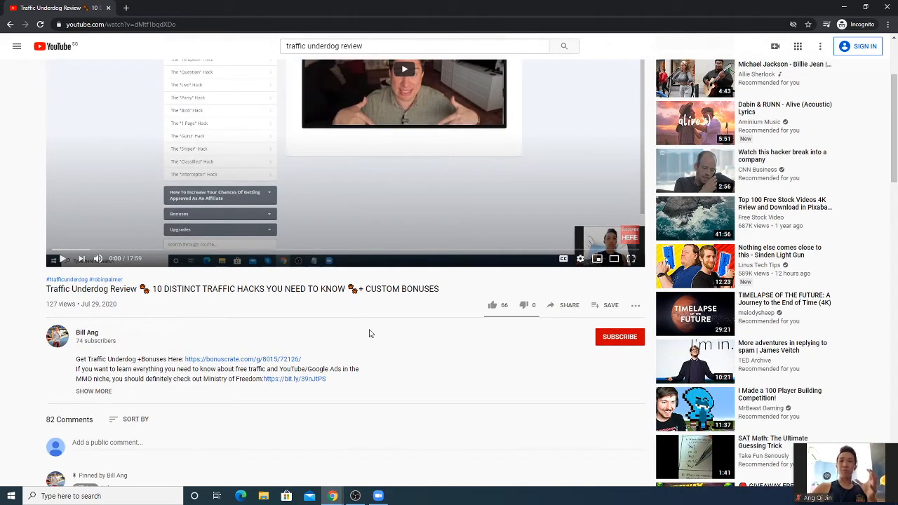
mouse_move(492, 304)
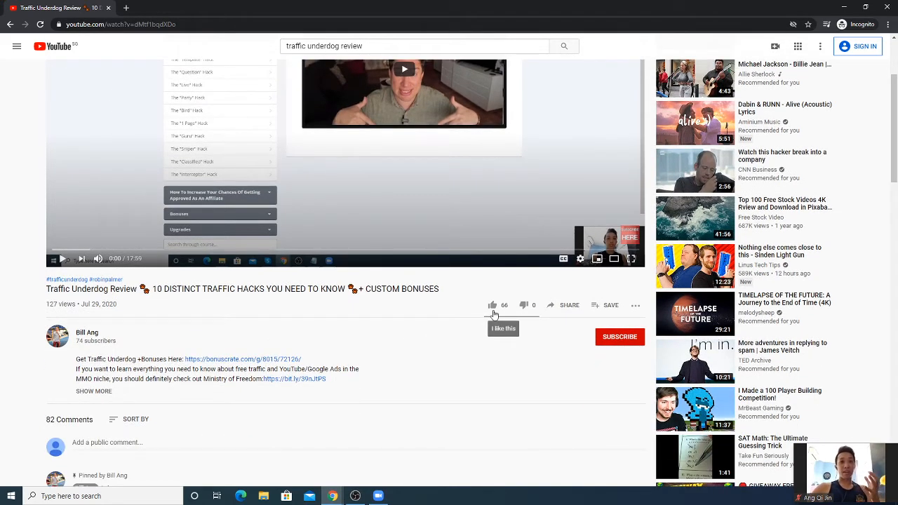
scroll(down, 3)
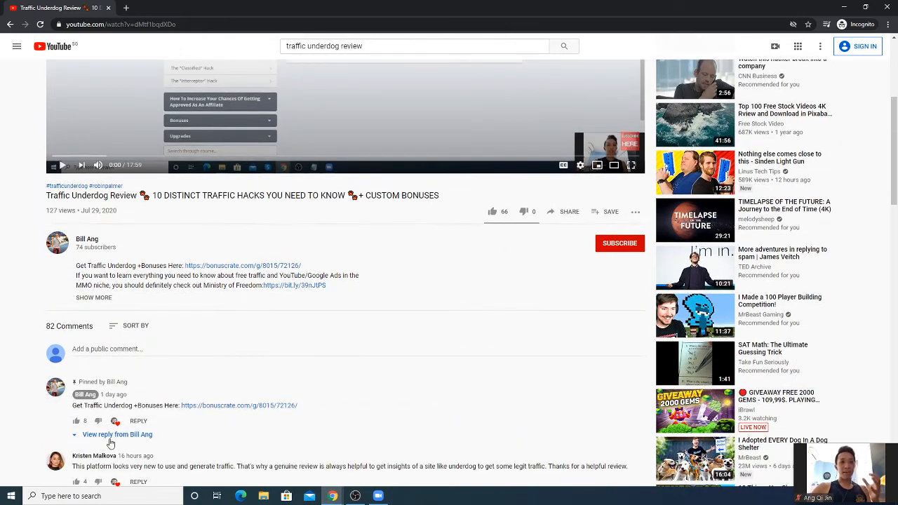
scroll(down, 3)
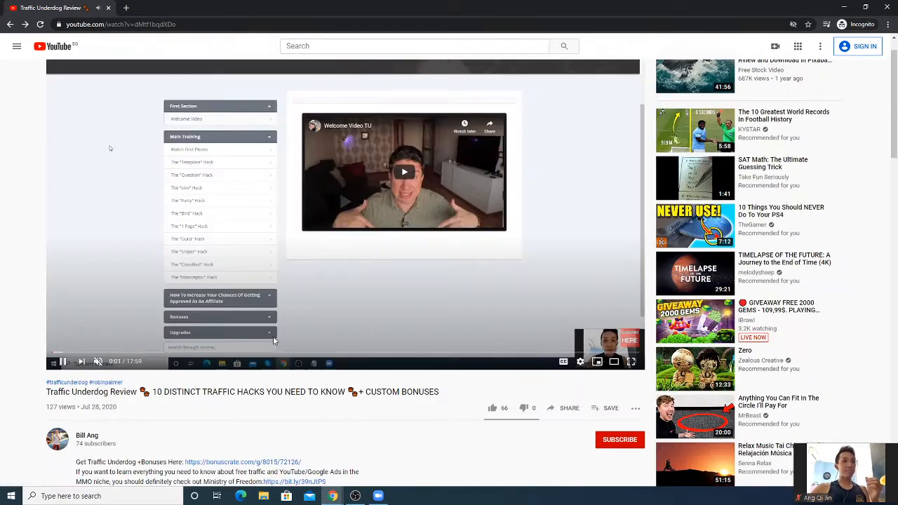
scroll(down, 3)
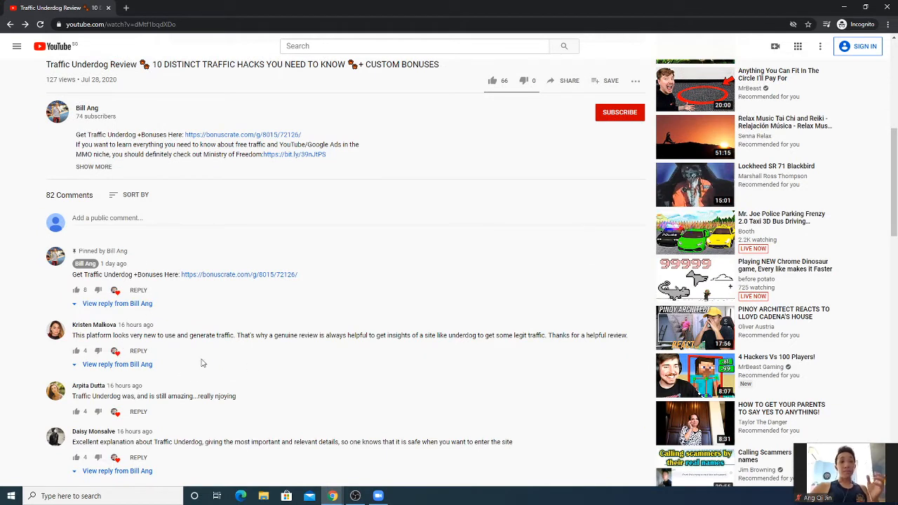
mouse_move(157, 460)
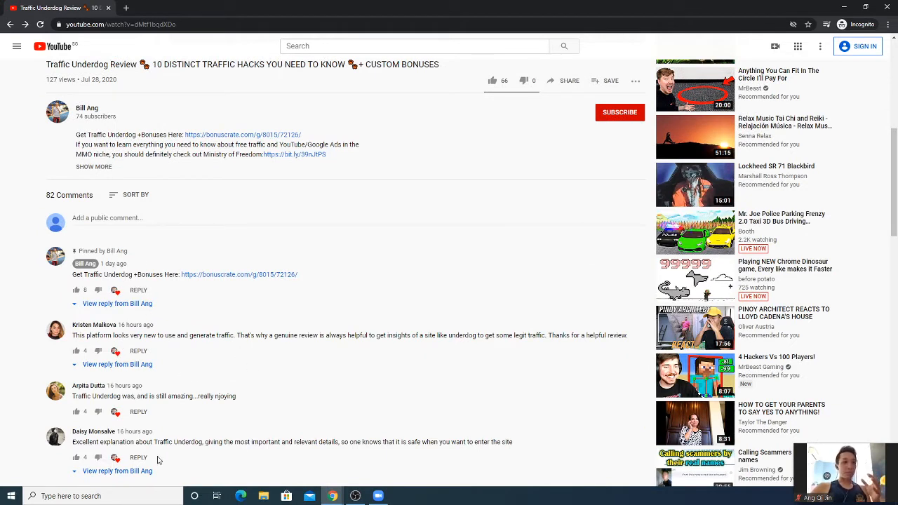
mouse_move(265, 440)
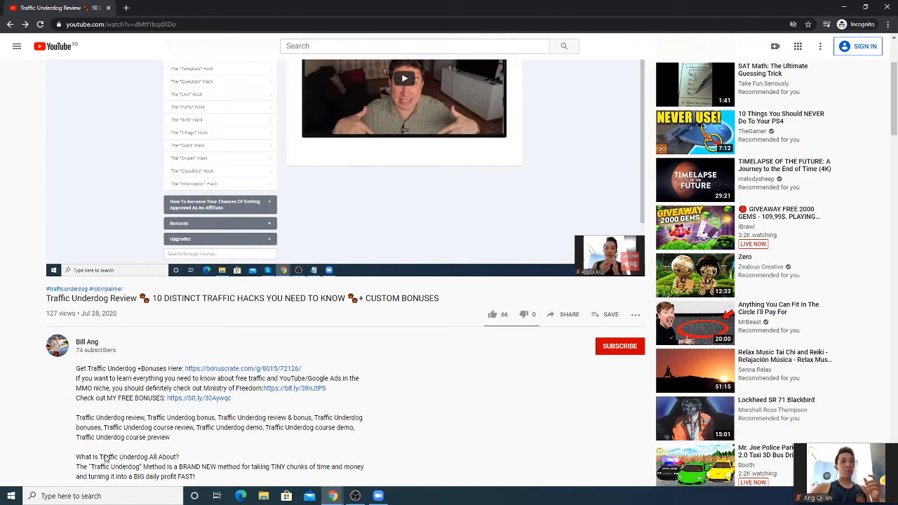
scroll(down, 3)
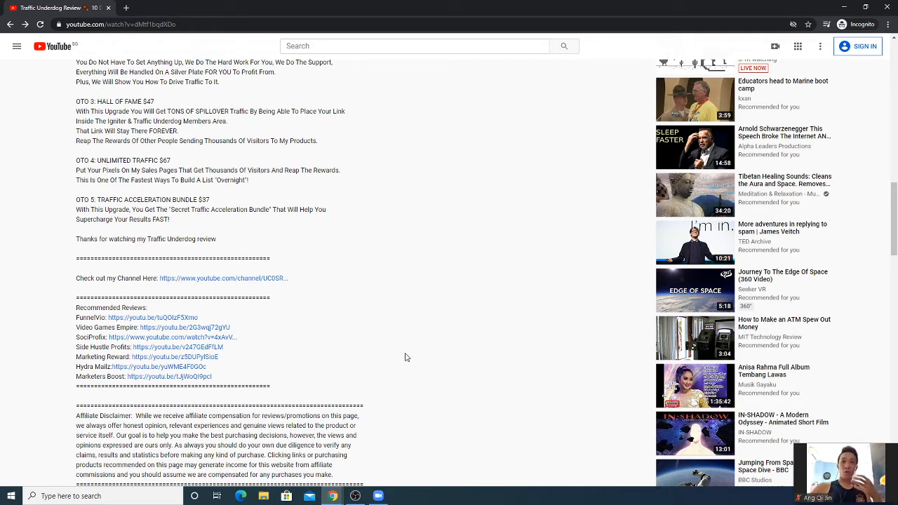
mouse_move(211, 384)
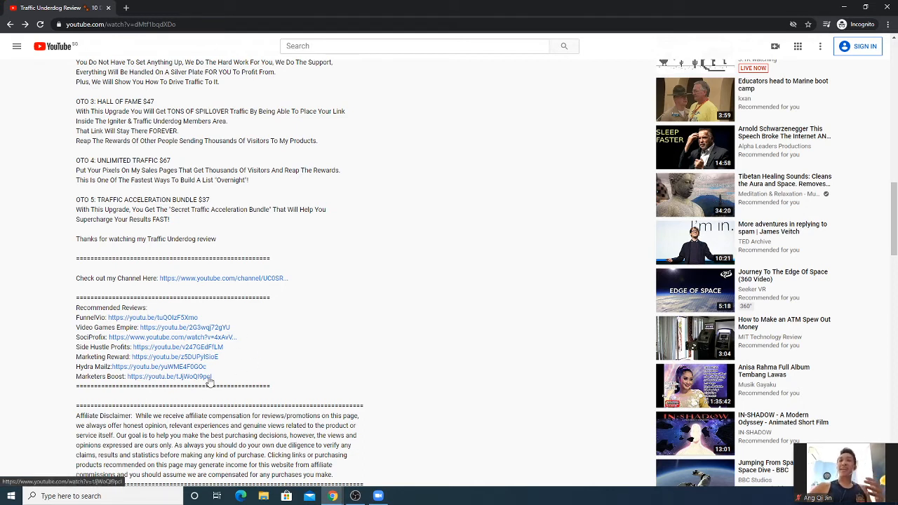
mouse_move(317, 412)
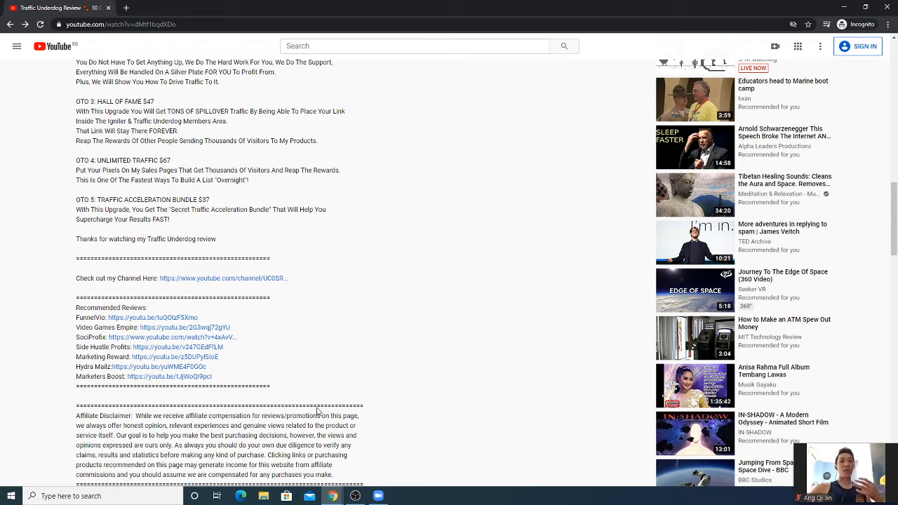
mouse_move(328, 401)
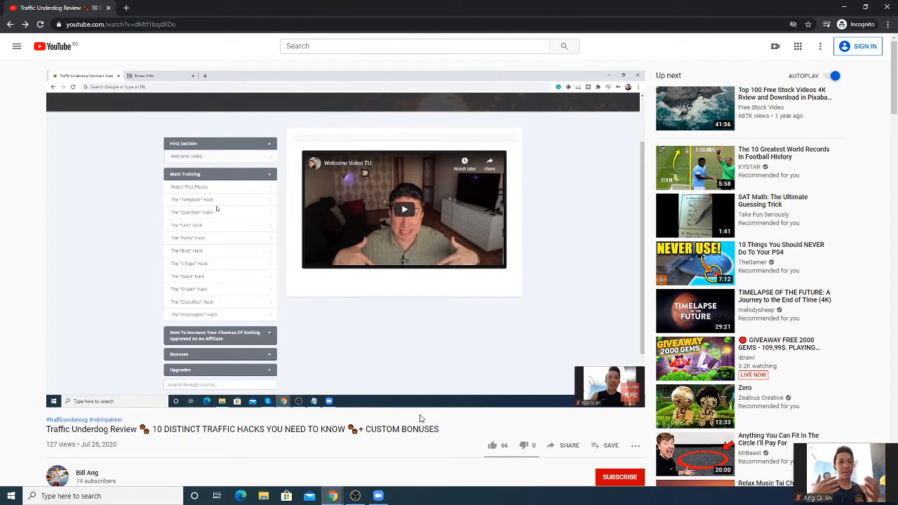
mouse_move(211, 193)
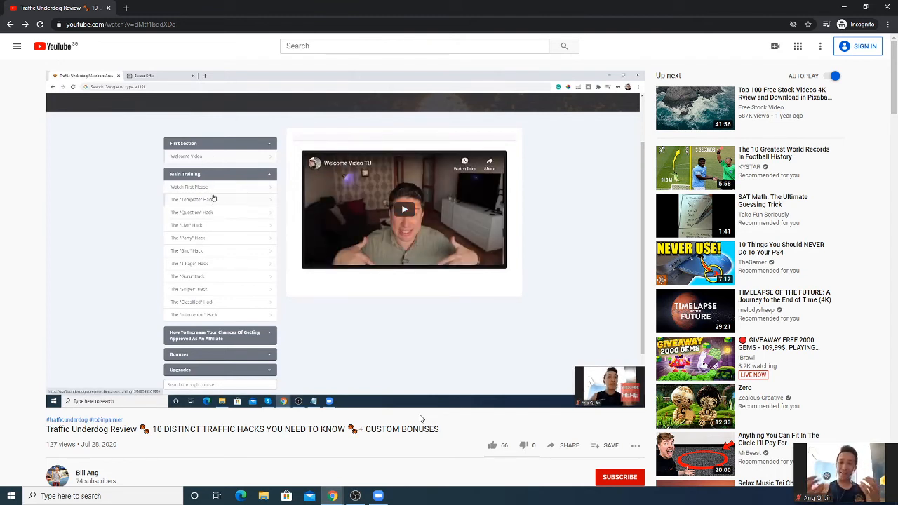
Play the review video so it shows the Template Method lesson.
click(189, 187)
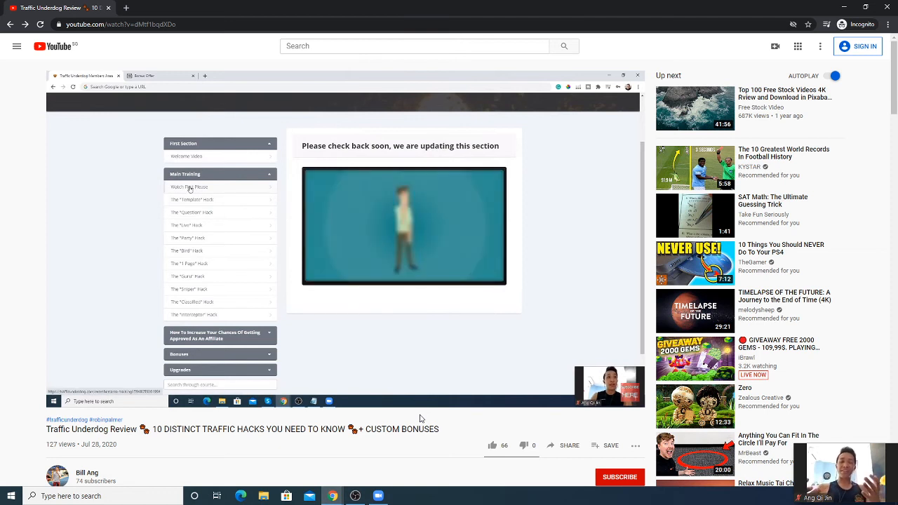
click(190, 199)
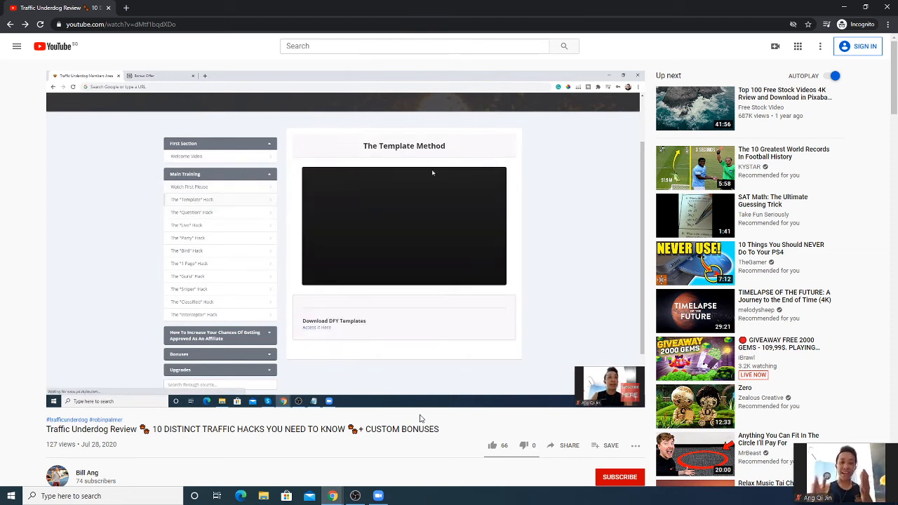